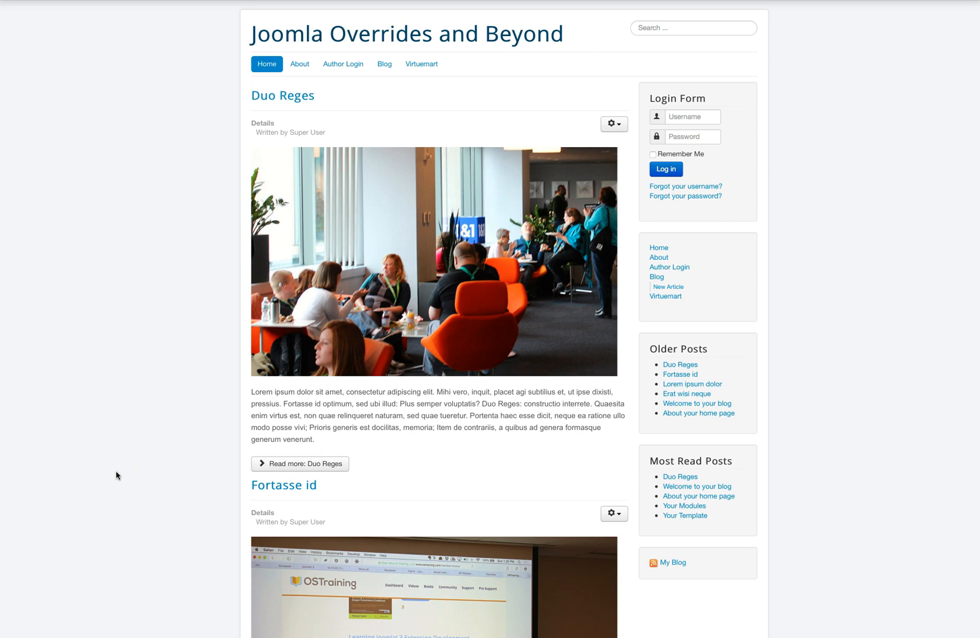
{"action": "mouse_move", "coordinate": [119, 474]}
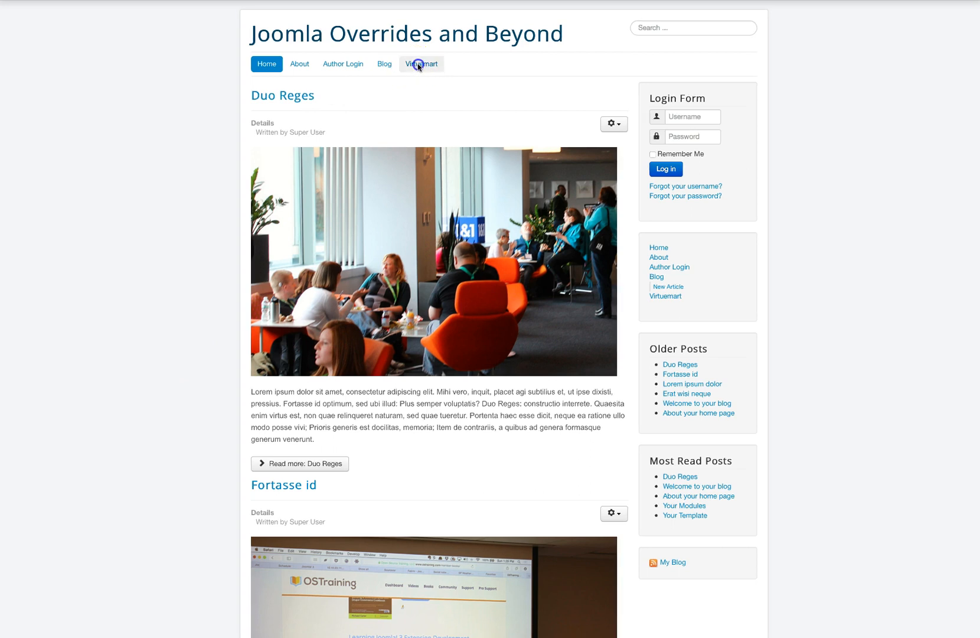
- Open the front-end Virtuemart page showing Pagination testarea products in rows of three
{"action": "left_click", "coordinate": [421, 64]}
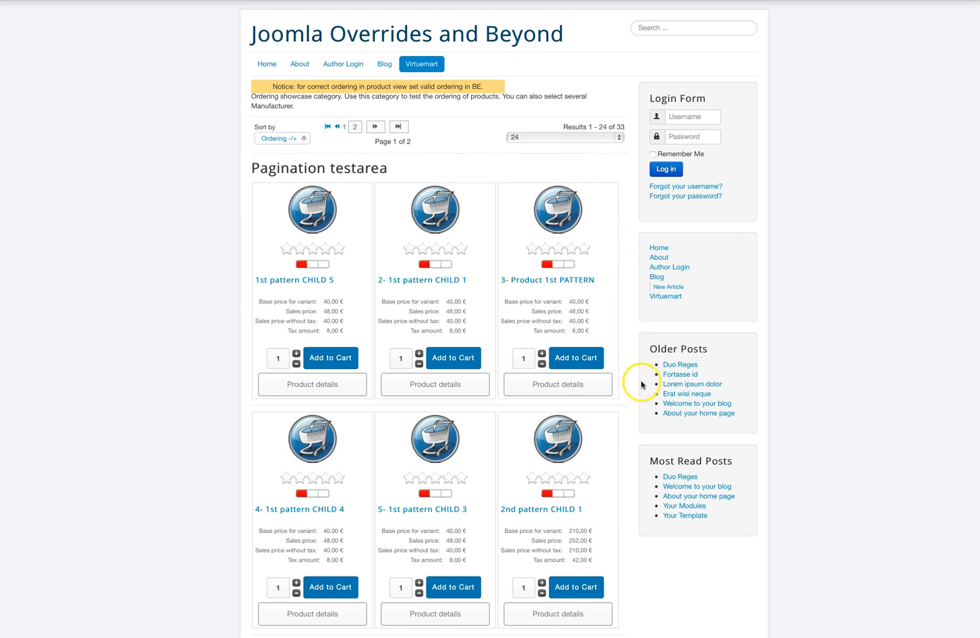
{"action": "mouse_move", "coordinate": [253, 407]}
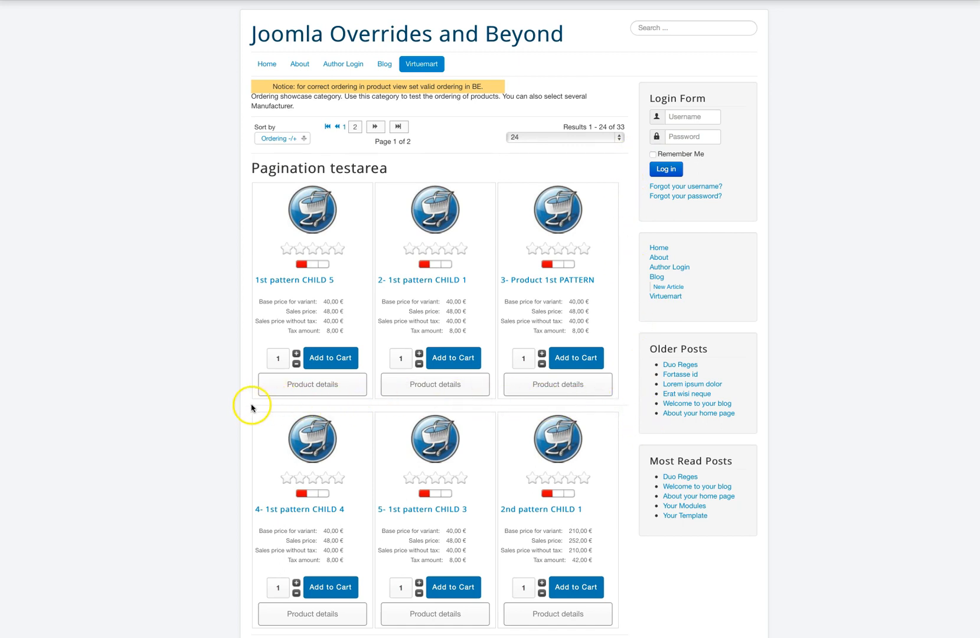
{"action": "mouse_move", "coordinate": [624, 332]}
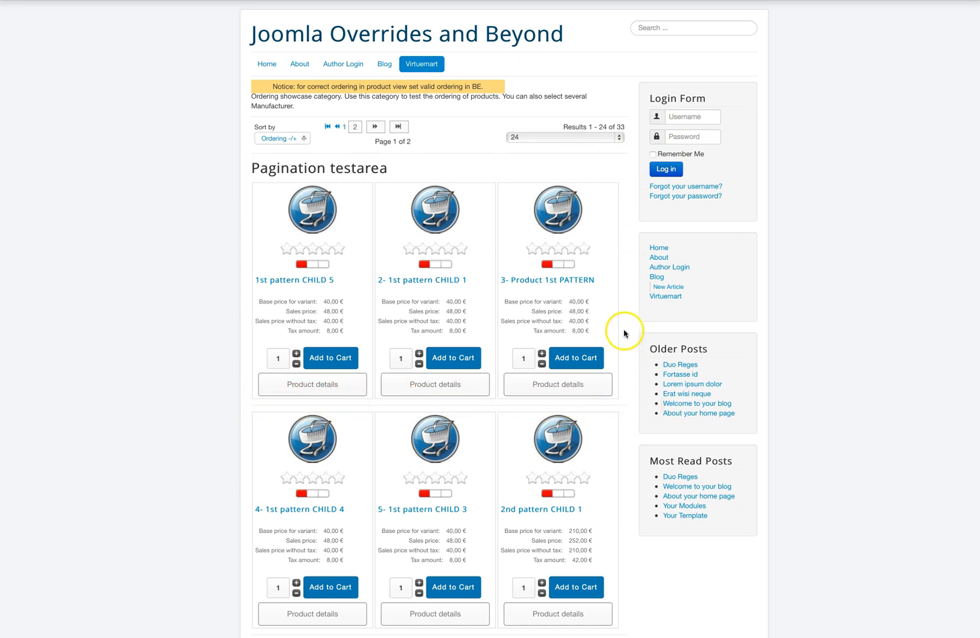
{"action": "mouse_move", "coordinate": [623, 166]}
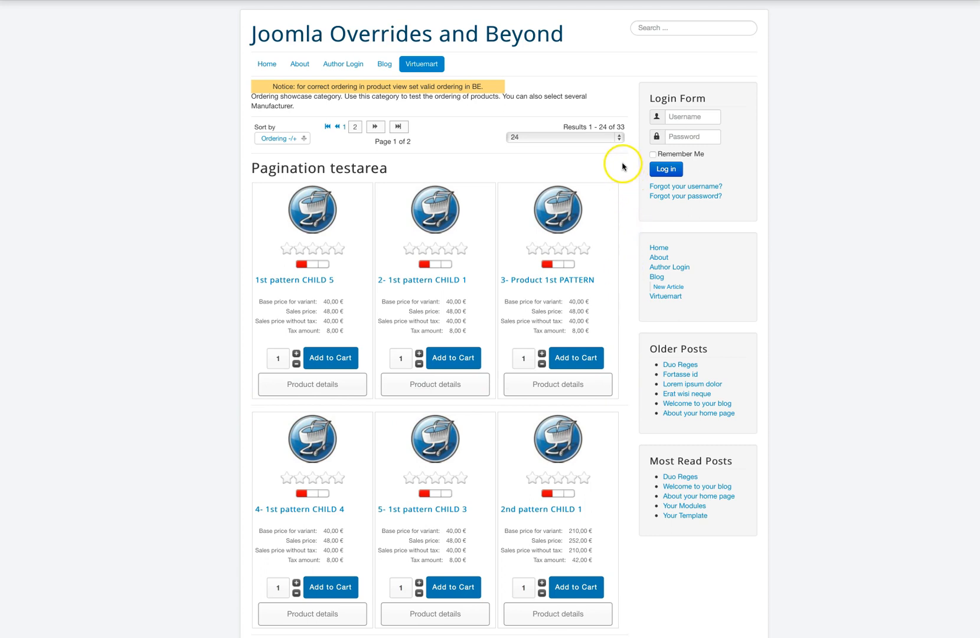
{"action": "mouse_move", "coordinate": [630, 379]}
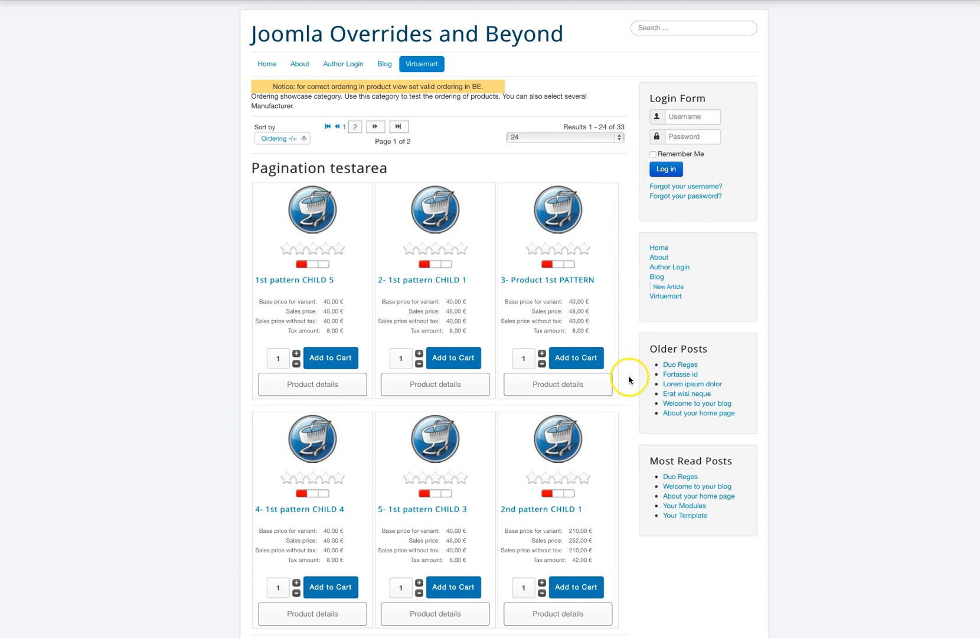
{"action": "mouse_move", "coordinate": [500, 180]}
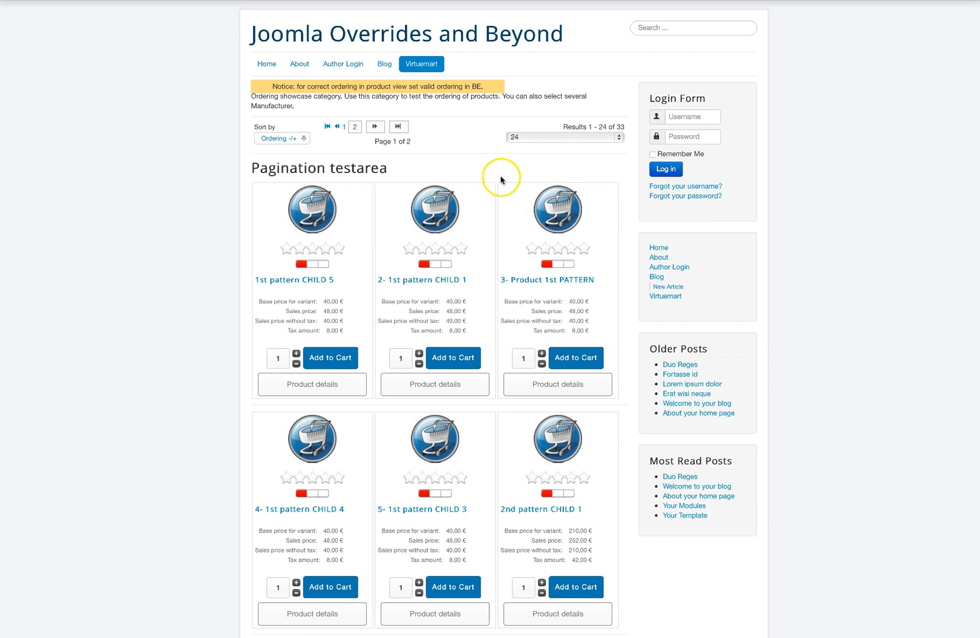
{"action": "mouse_move", "coordinate": [415, 401]}
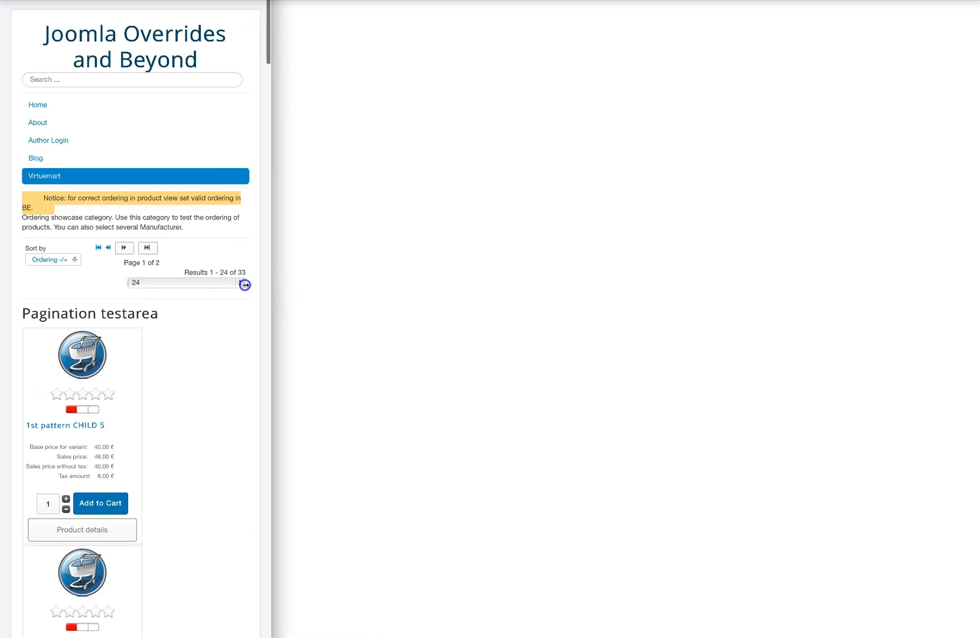
- Scroll through the storefront's products stacked one per row in the narrow window
{"action": "scroll", "scroll_direction": "down", "scroll_amount": 3}
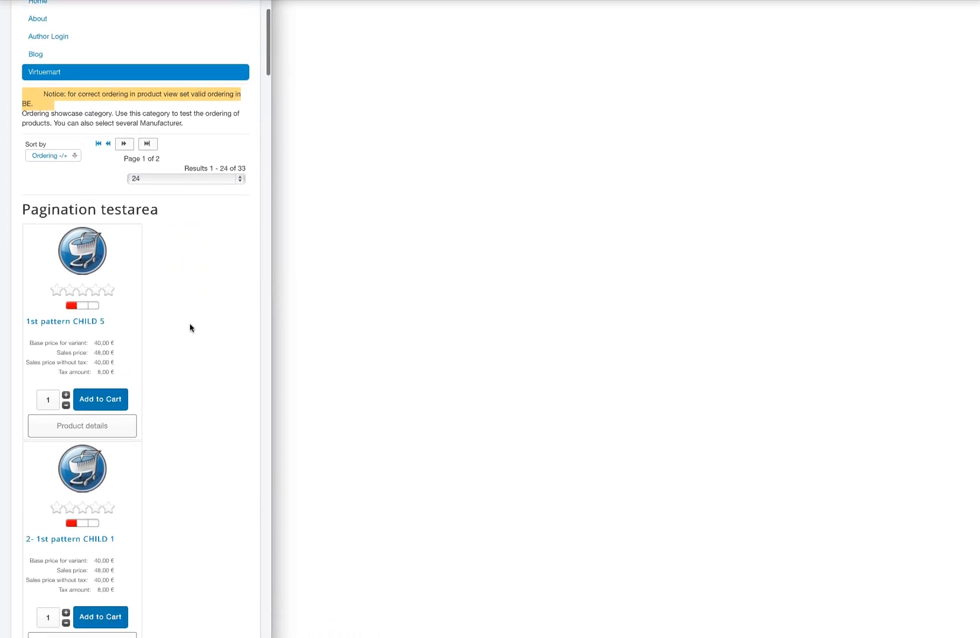
{"action": "scroll", "scroll_direction": "down", "scroll_amount": 3}
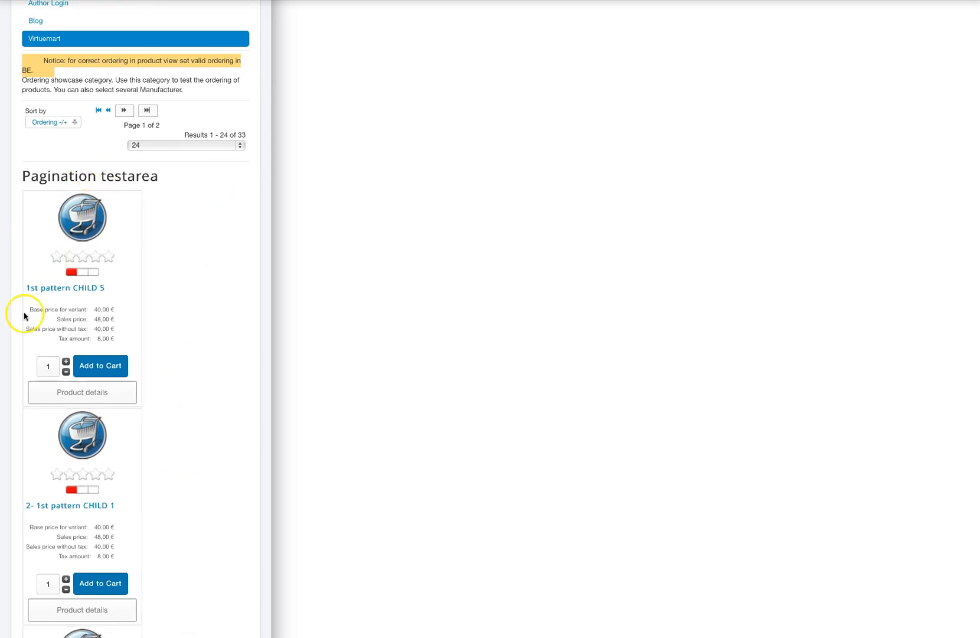
{"action": "mouse_move", "coordinate": [186, 284]}
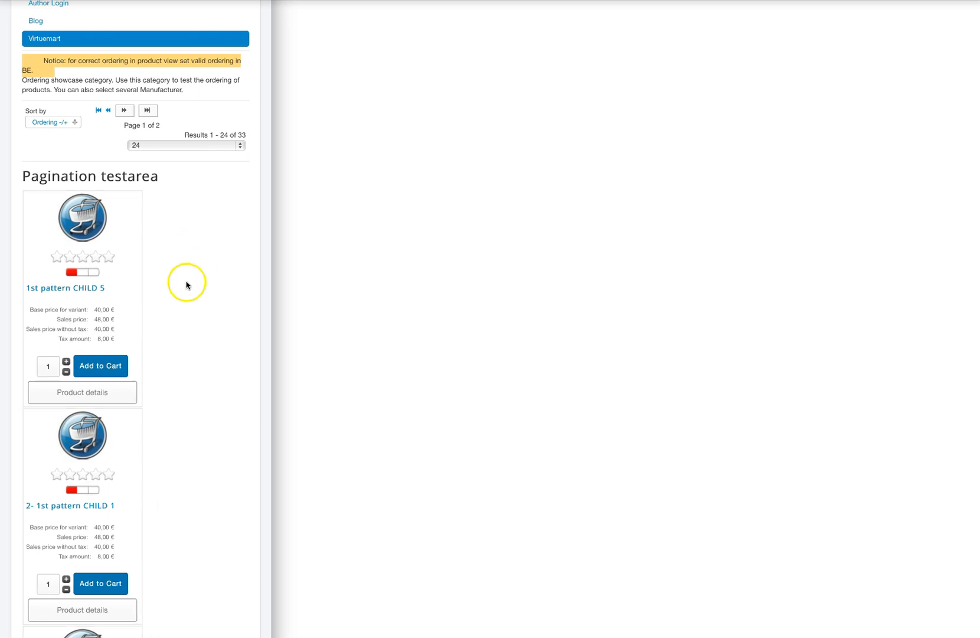
{"action": "scroll", "scroll_direction": "down", "scroll_amount": 3}
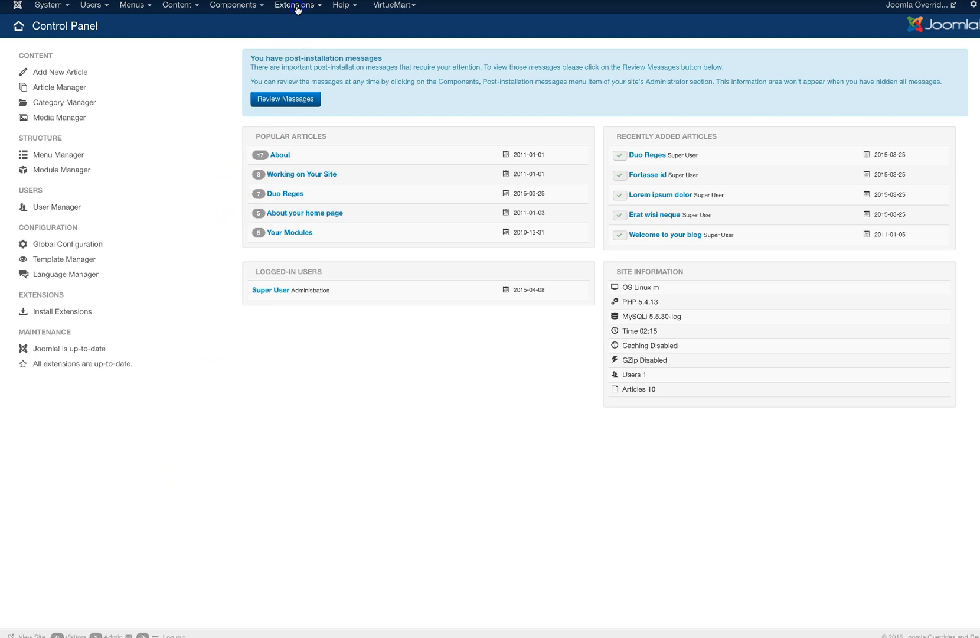
- Open Protostar's template files in Template Manager and show the Create Overrides listing
{"action": "left_click", "coordinate": [297, 4]}
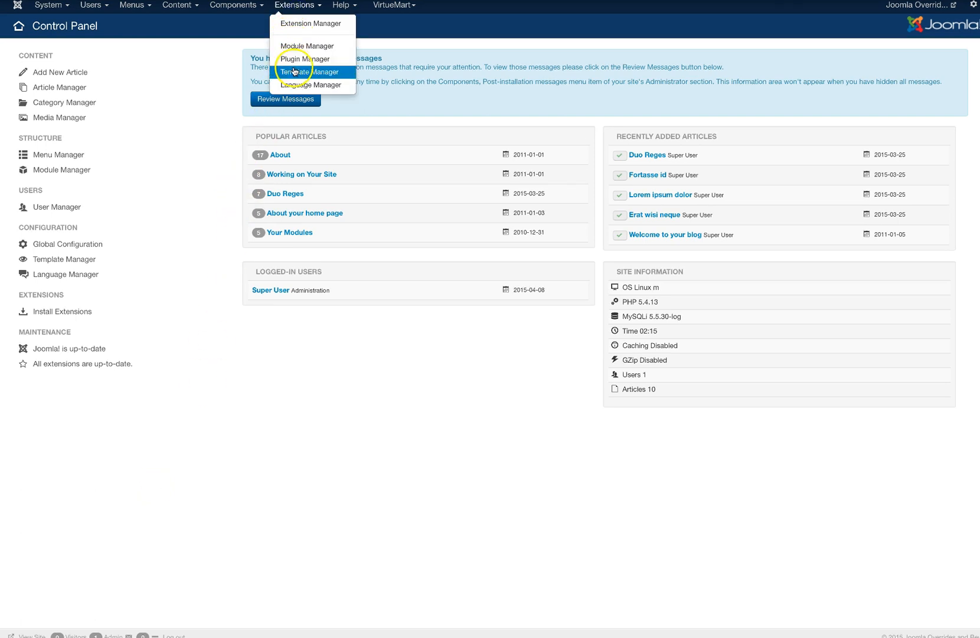
{"action": "left_click", "coordinate": [310, 71]}
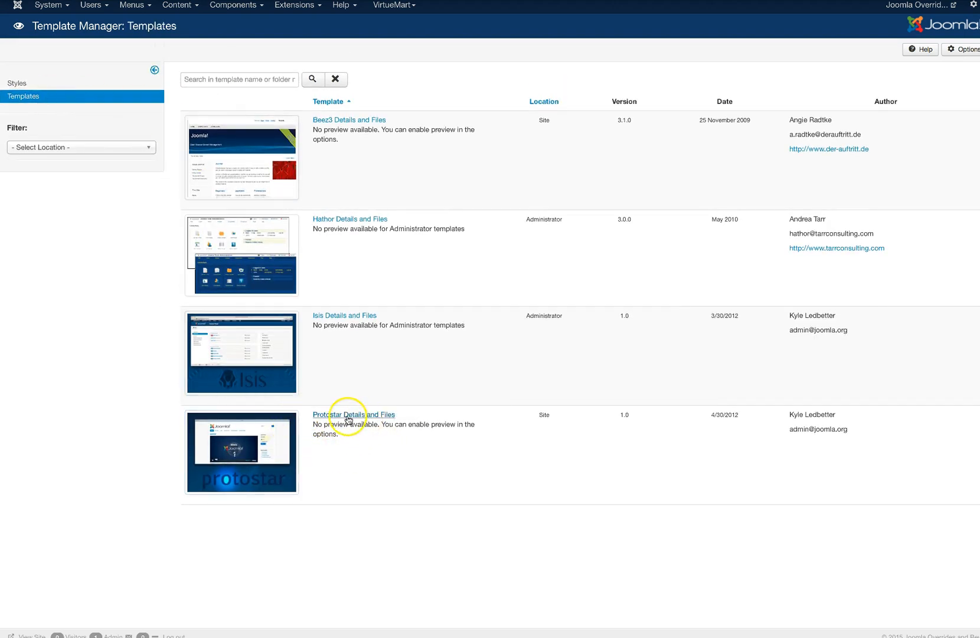
{"action": "left_click", "coordinate": [353, 415]}
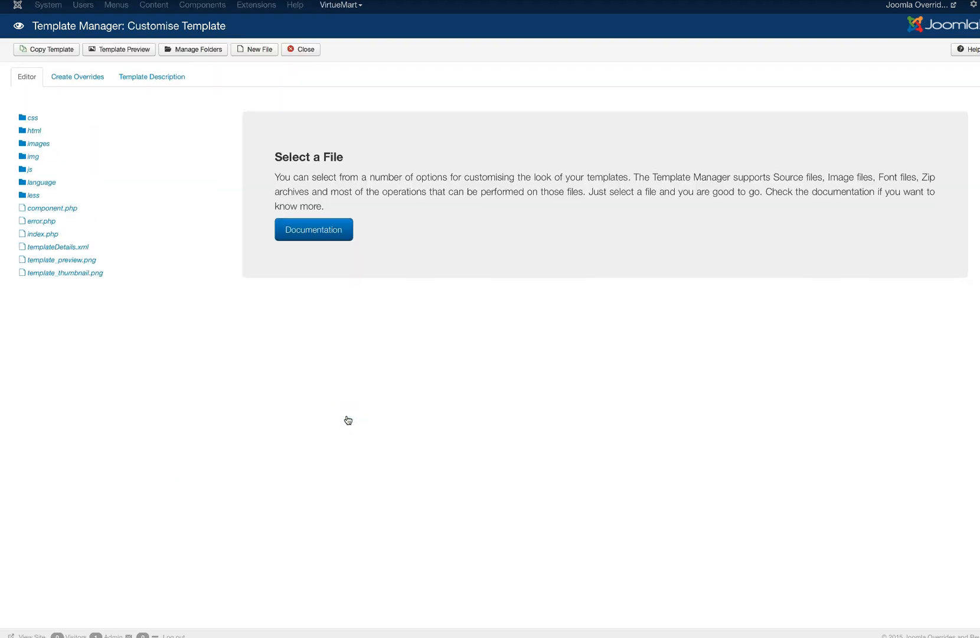
{"action": "left_click", "coordinate": [78, 76]}
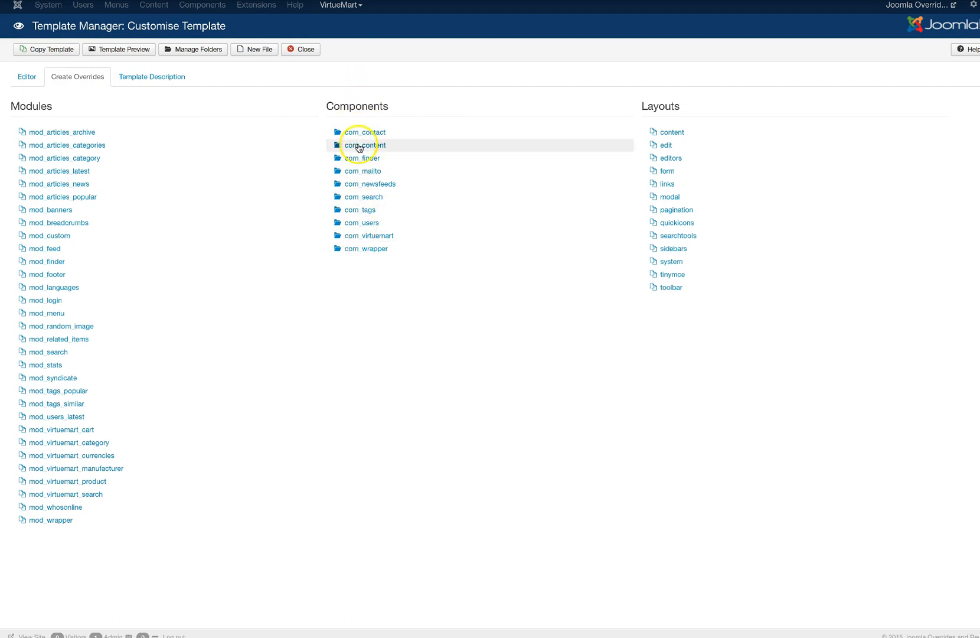
- Create the com_virtuemart category view override and expand html > com_virtuemart in the file tree
{"action": "left_click", "coordinate": [367, 235]}
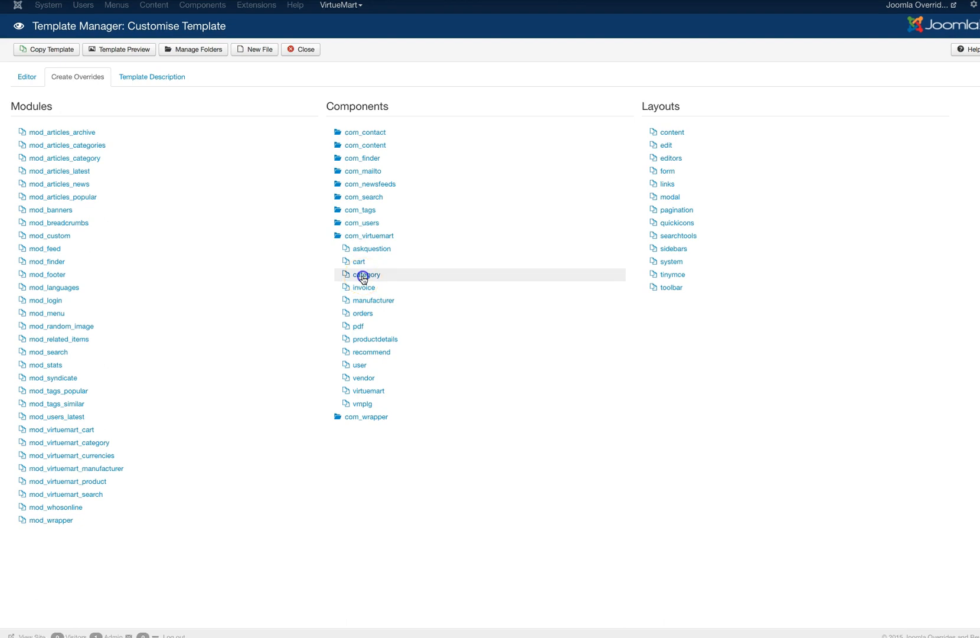
{"action": "left_click", "coordinate": [367, 275]}
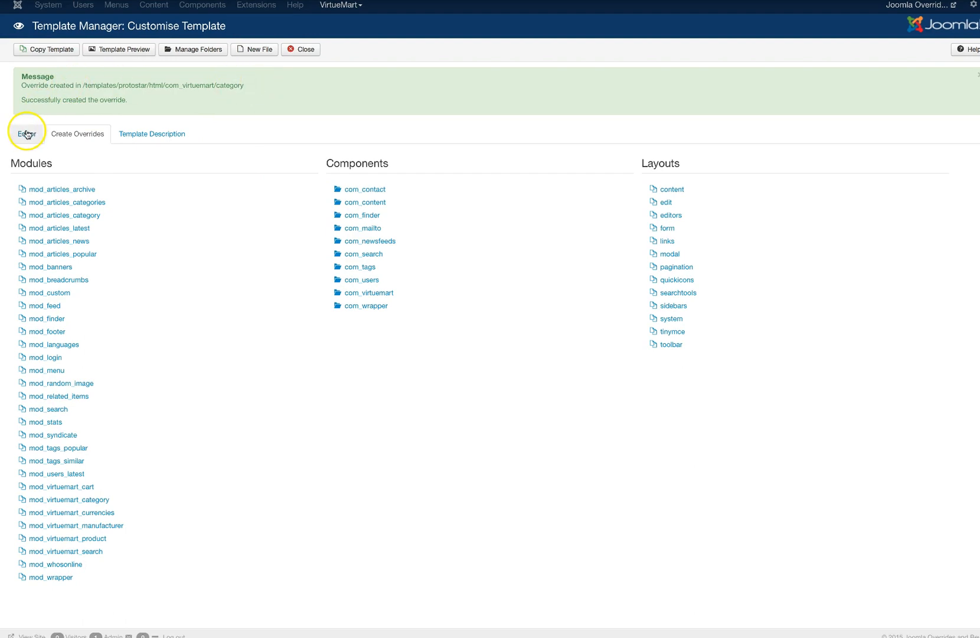
{"action": "left_click", "coordinate": [26, 134]}
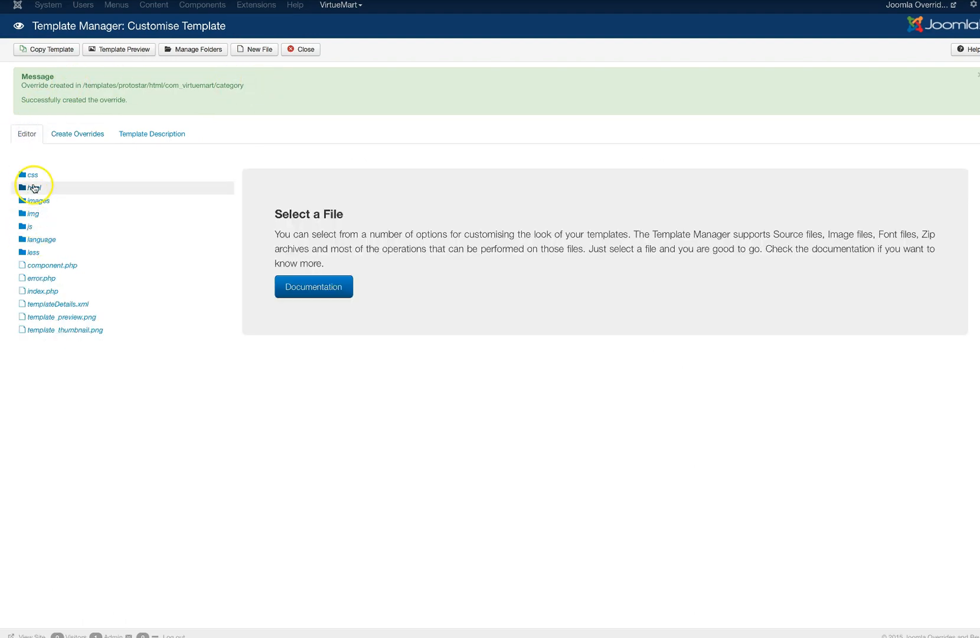
{"action": "left_click", "coordinate": [34, 188]}
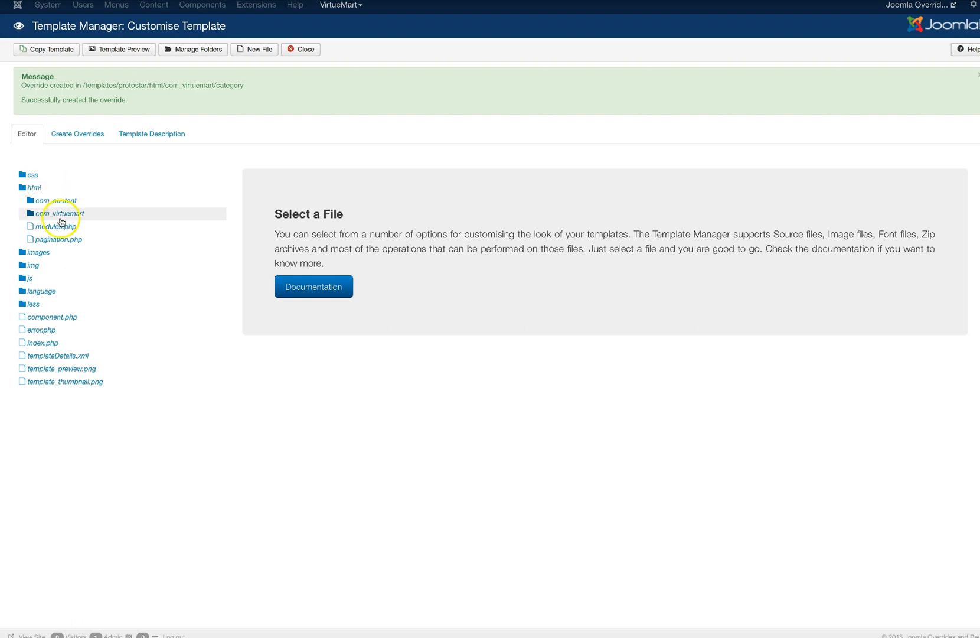
{"action": "left_click", "coordinate": [60, 213]}
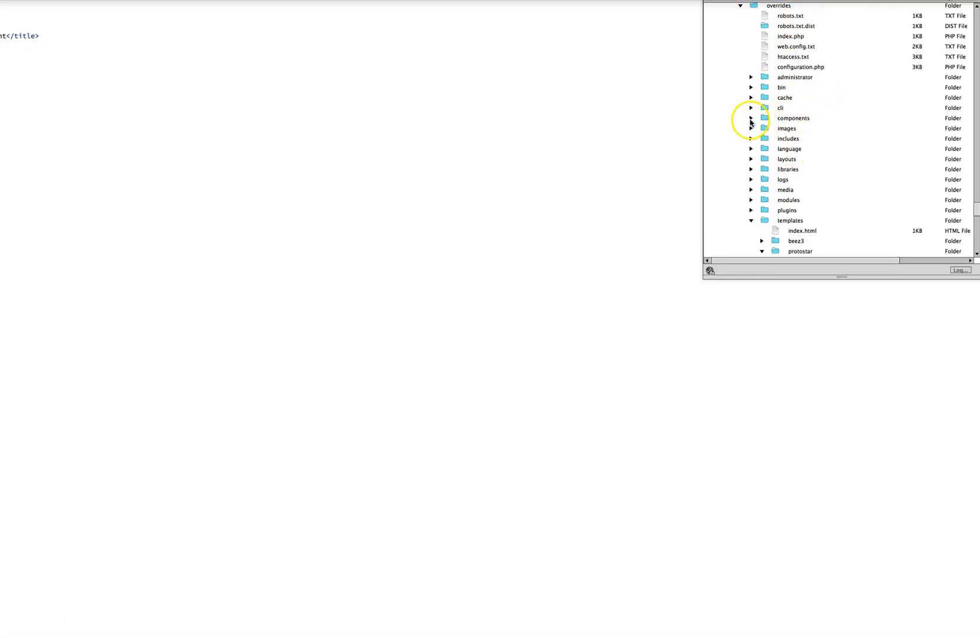
- Browse the server's components folder to VirtueMart's sublayouts files in the FTP client
{"action": "left_click", "coordinate": [751, 118]}
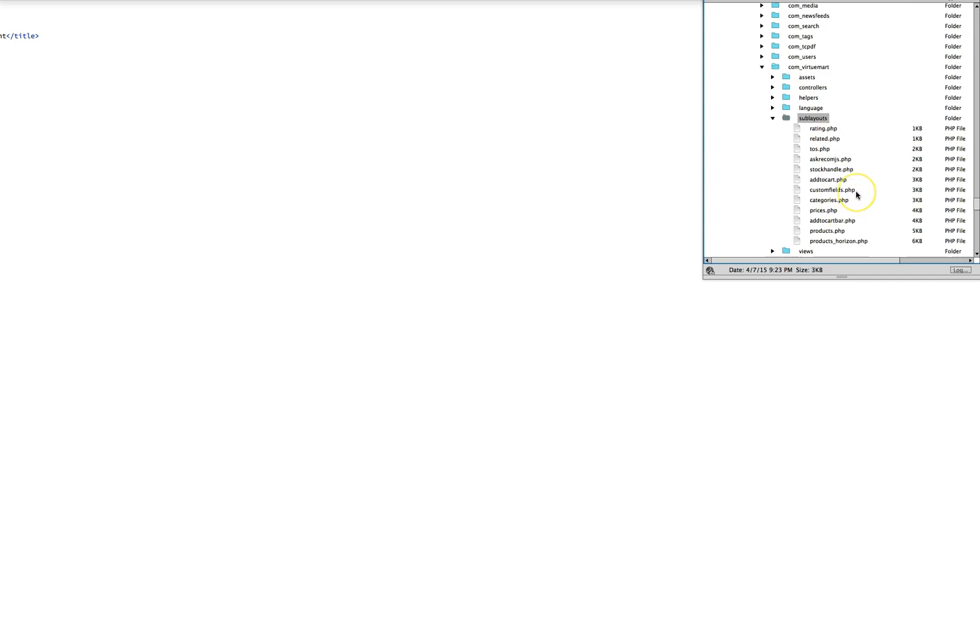
{"action": "scroll", "scroll_direction": "down", "scroll_amount": 3}
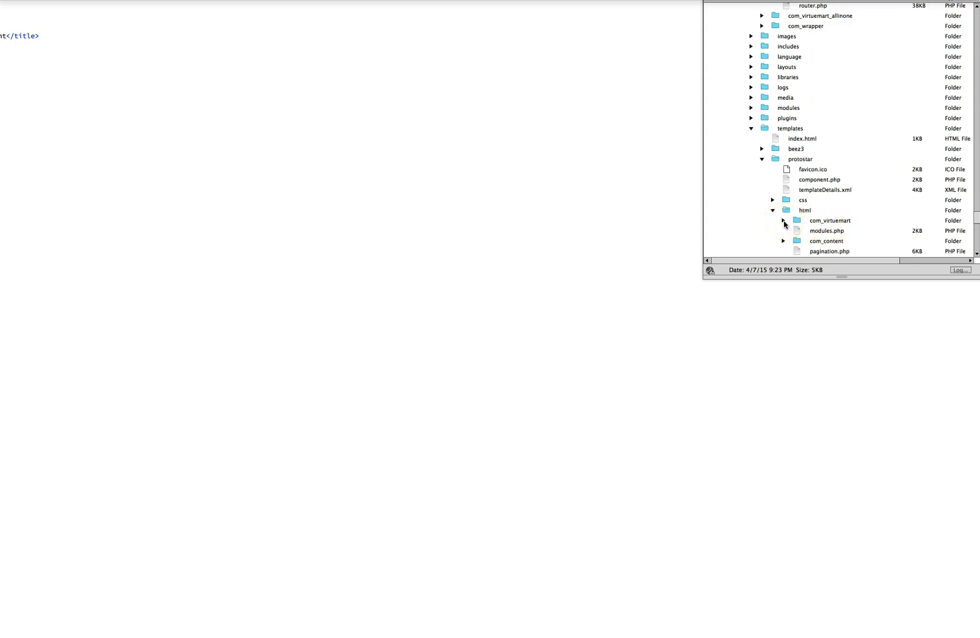
- Expand Protostar's html com_virtuemart folder and its sublayouts folder in the FTP client
{"action": "left_click", "coordinate": [785, 220]}
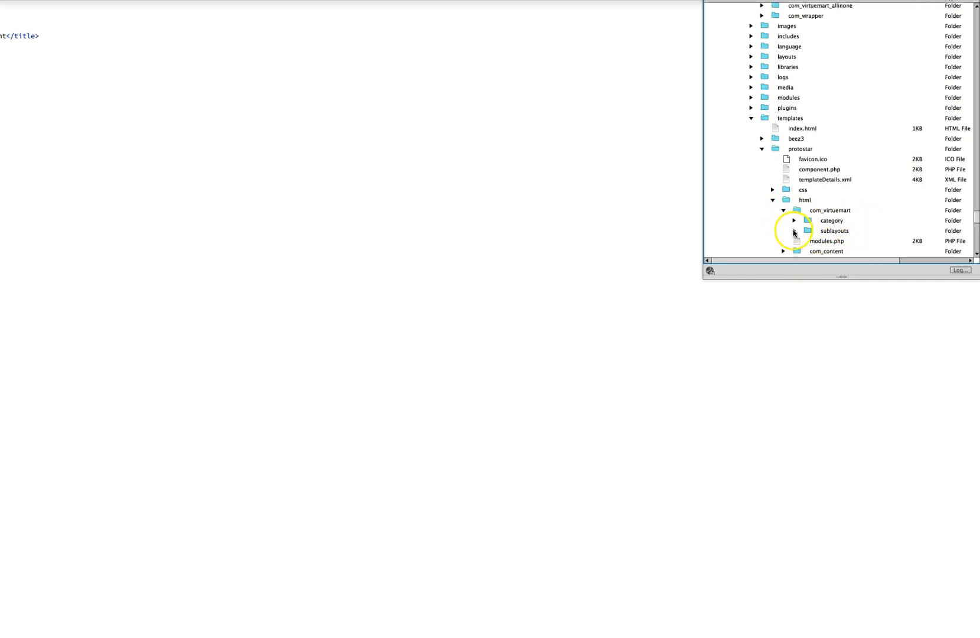
{"action": "left_click", "coordinate": [795, 232]}
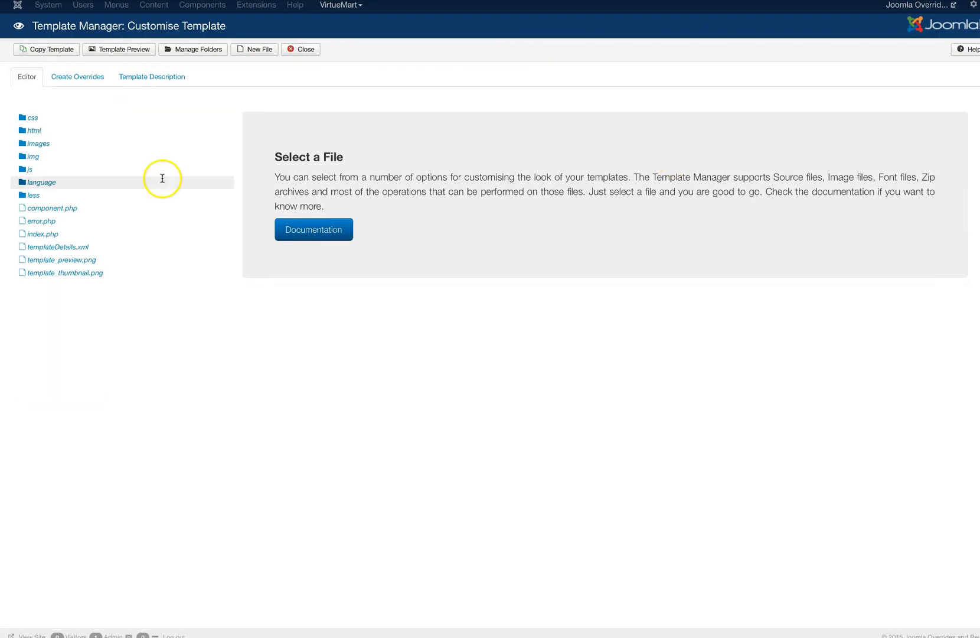
- Open html > com_virtuemart > sublayouts > products.php in Template Manager's editor
{"action": "left_click", "coordinate": [34, 130]}
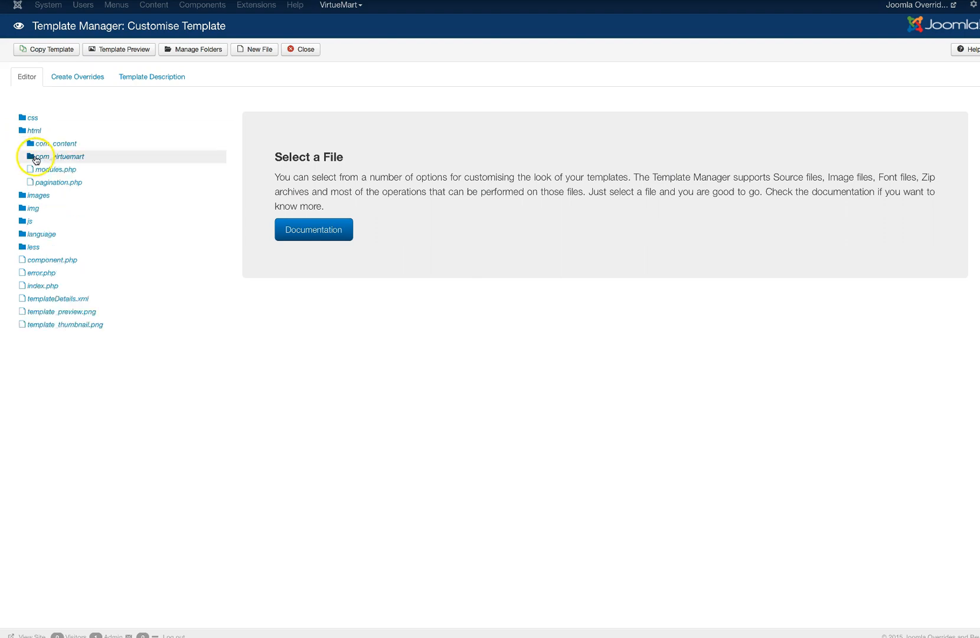
{"action": "left_click", "coordinate": [56, 156]}
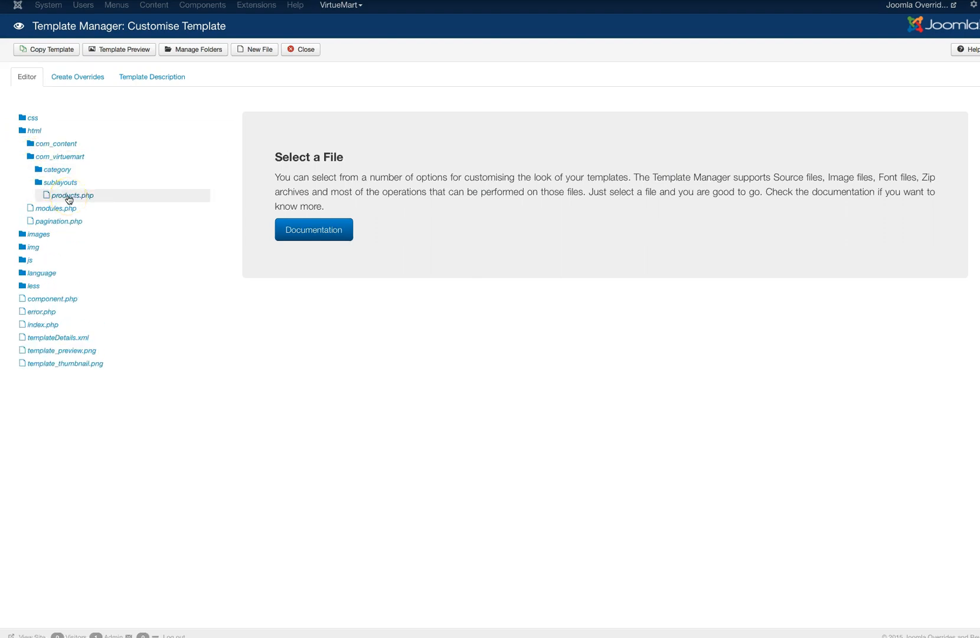
{"action": "left_click", "coordinate": [71, 195]}
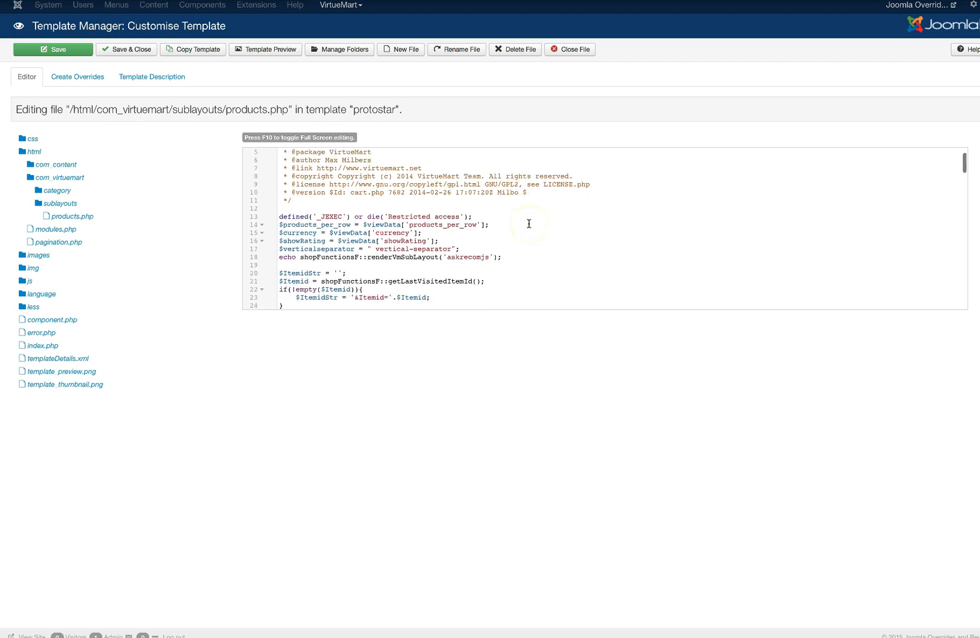
{"action": "scroll", "scroll_direction": "down", "scroll_amount": 3}
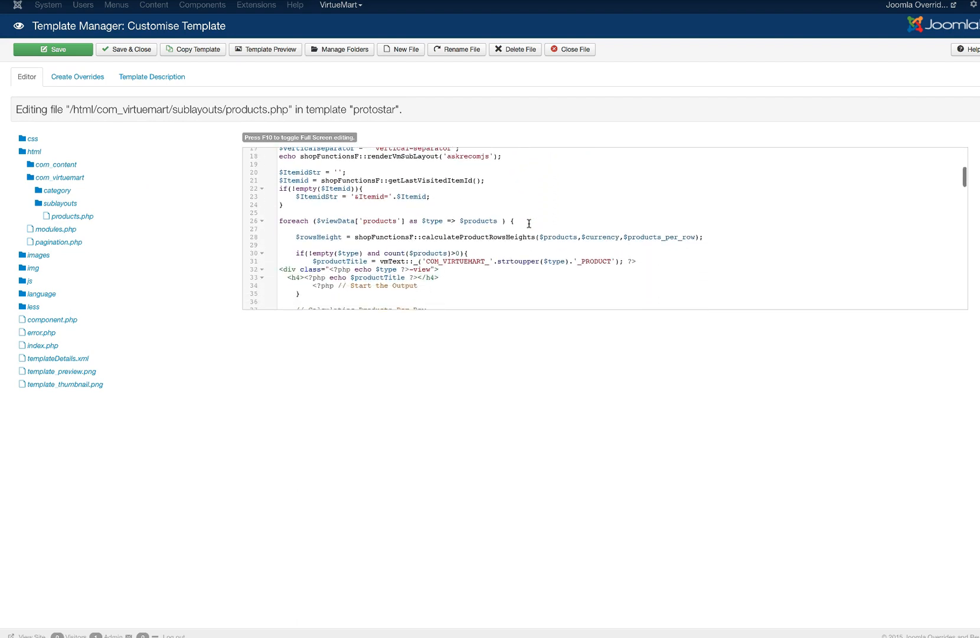
{"action": "scroll", "scroll_direction": "down", "scroll_amount": 3}
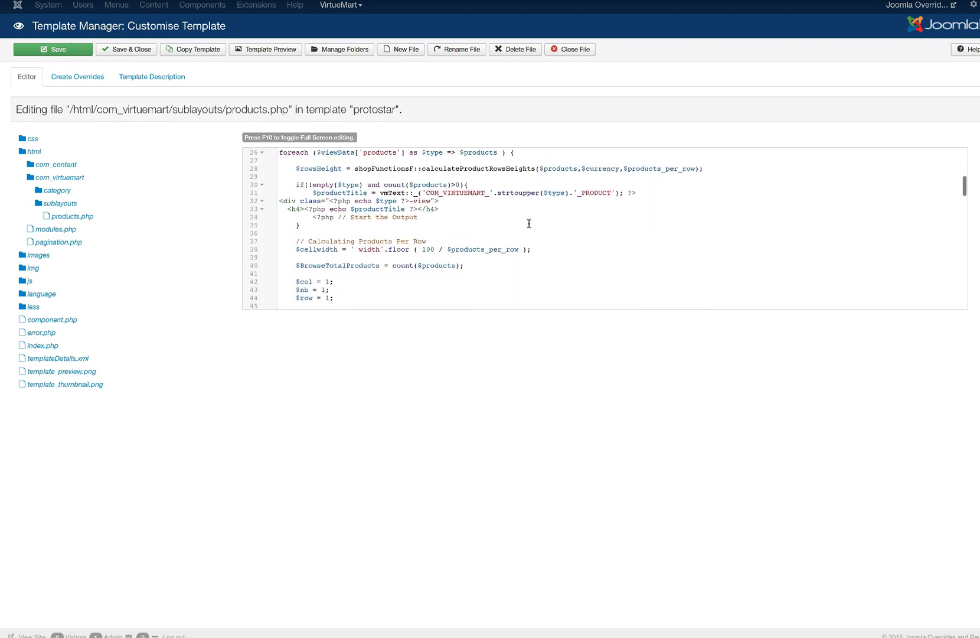
{"action": "scroll", "scroll_direction": "down", "scroll_amount": 3}
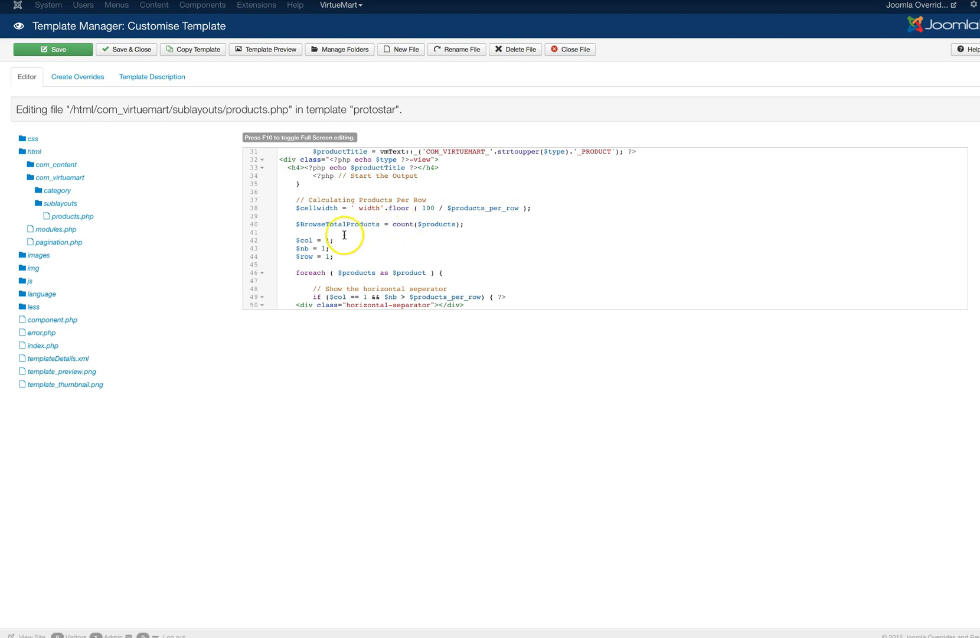
{"action": "scroll", "scroll_direction": "down", "scroll_amount": 3}
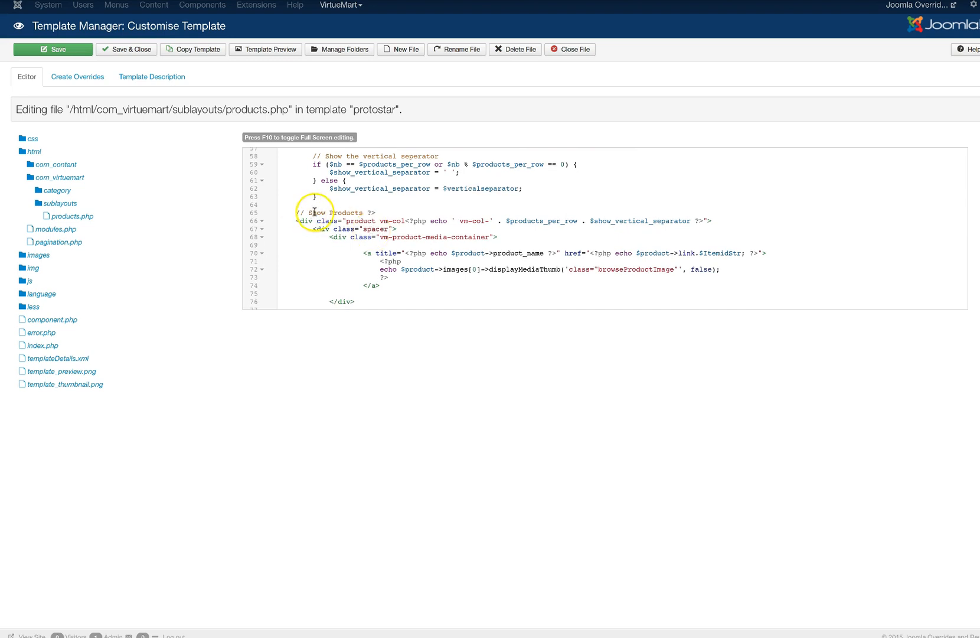
{"action": "left_click", "coordinate": [358, 221]}
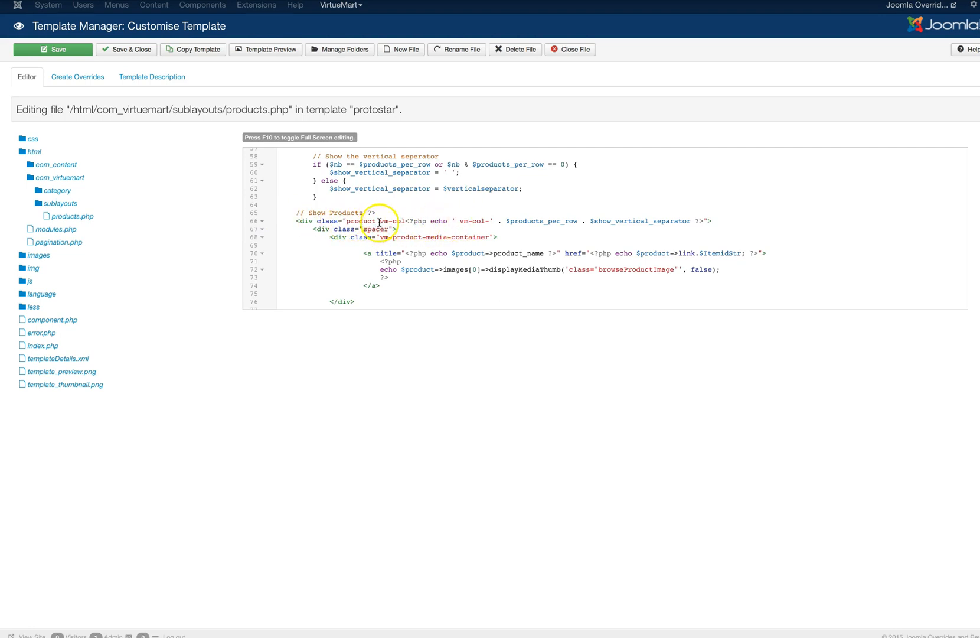
- Change line 66's product div class from vm-col to span 12/$products_per_row
{"action": "double_click", "coordinate": [383, 221]}
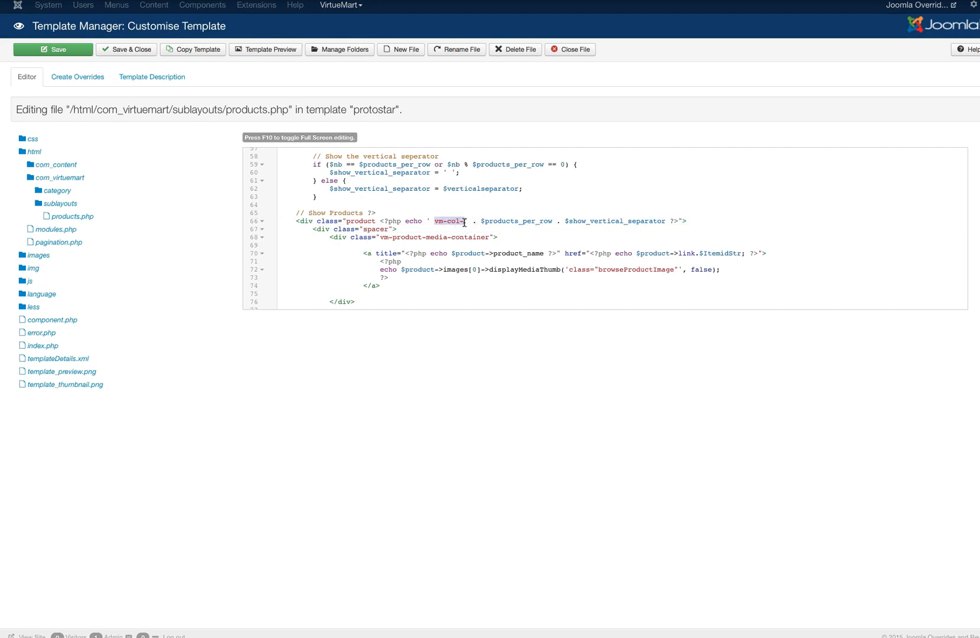
{"action": "type", "text": "span"}
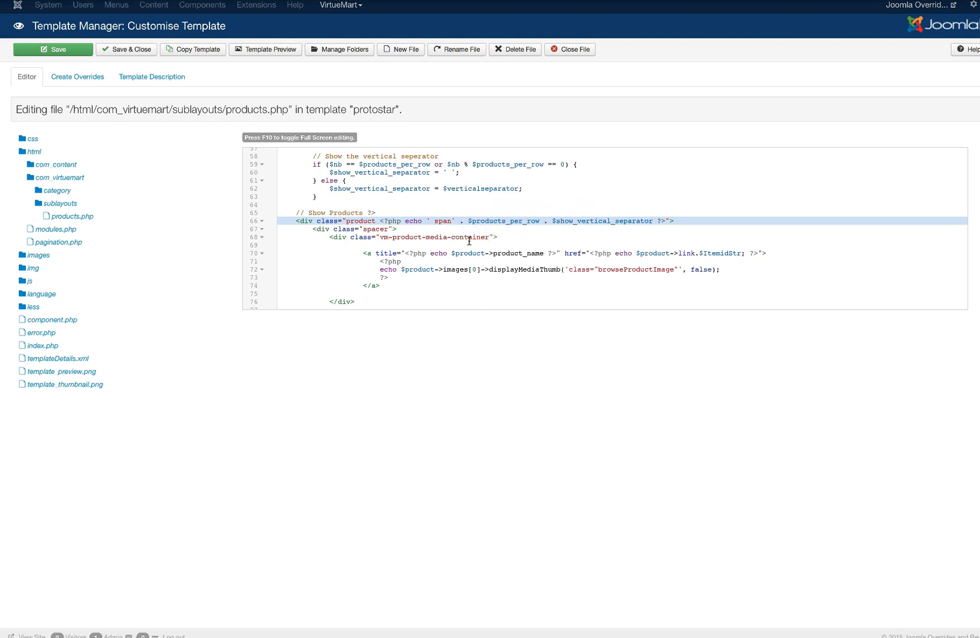
{"action": "type", "text": "12/"}
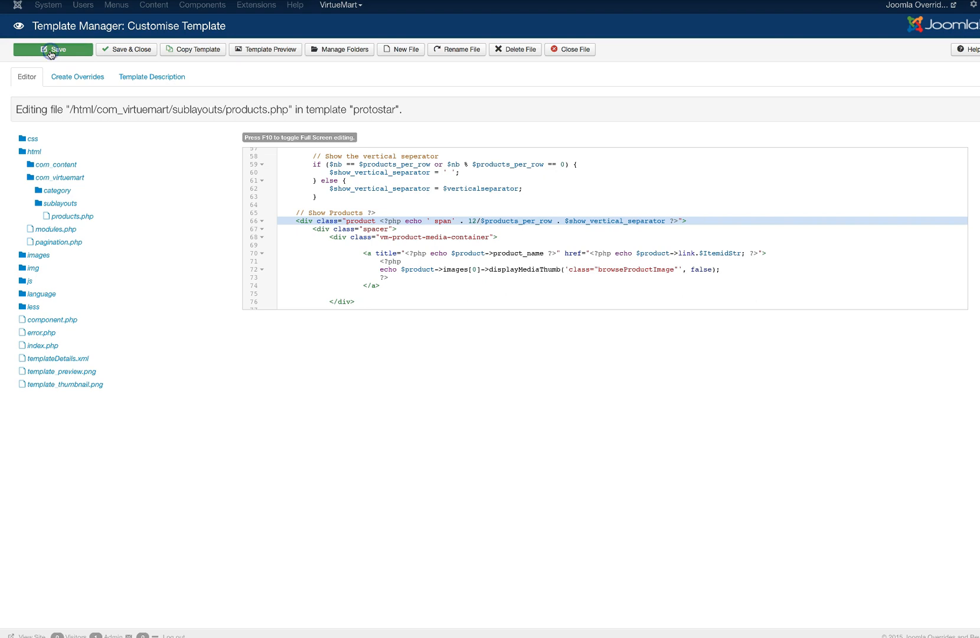
- Save the products.php override and view the store page on the front end
{"action": "left_click", "coordinate": [53, 50]}
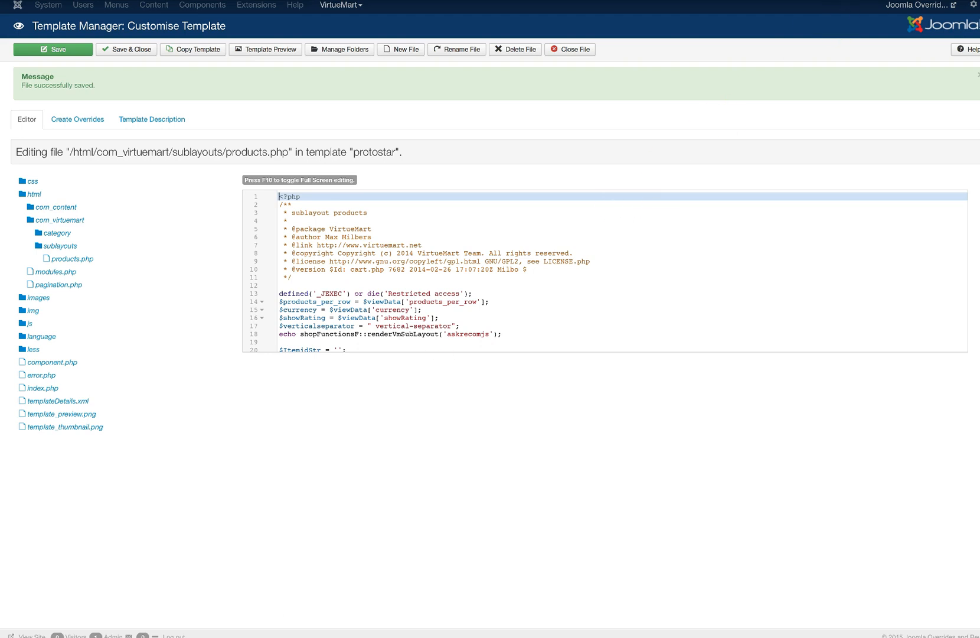
{"action": "left_click", "coordinate": [265, 50]}
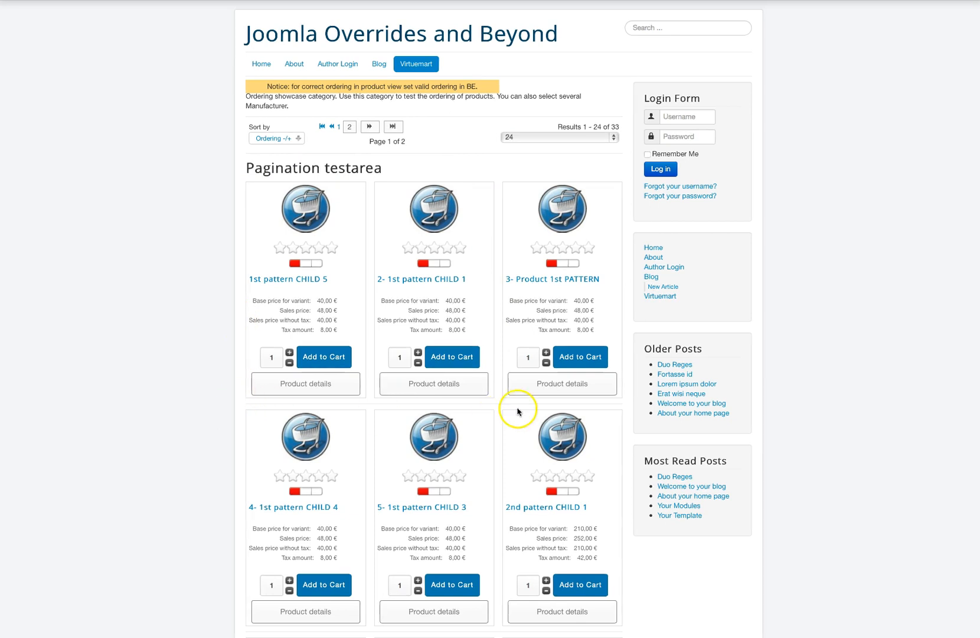
{"action": "mouse_move", "coordinate": [520, 412]}
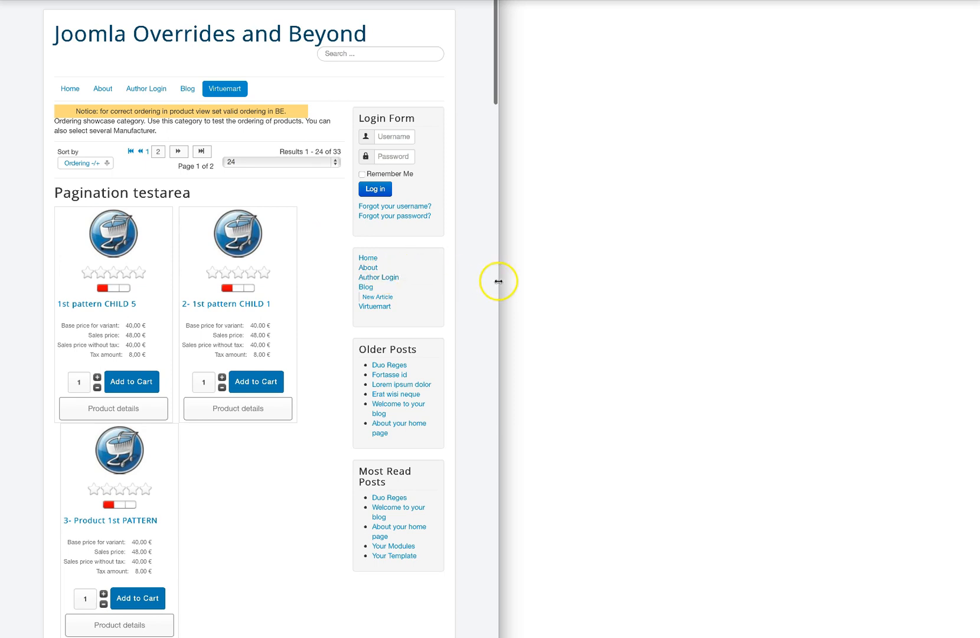
{"action": "mouse_move", "coordinate": [520, 369]}
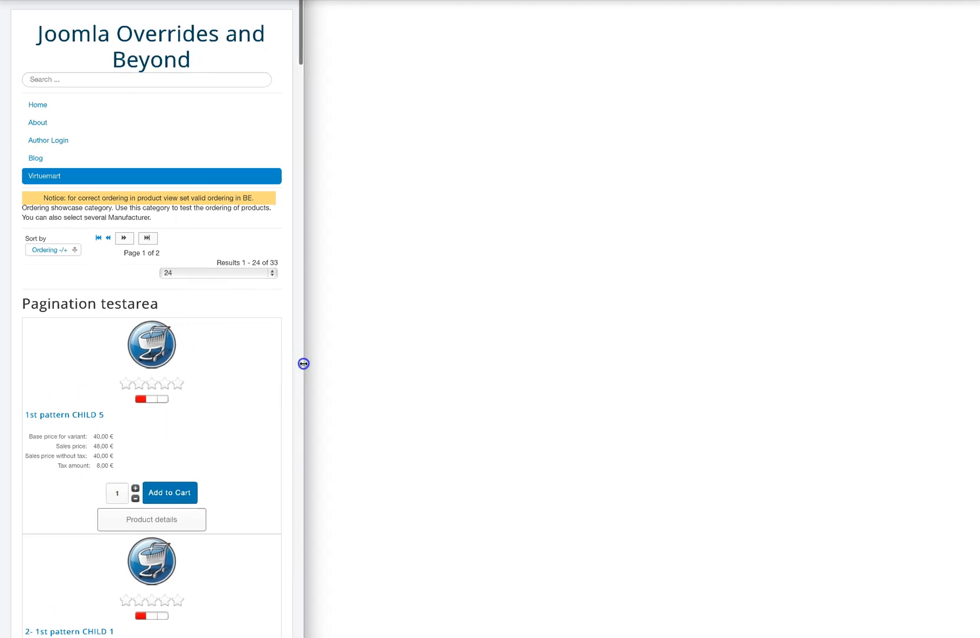
- Scroll the resized storefront to check products stacking in one column, then two
{"action": "scroll", "scroll_direction": "down", "scroll_amount": 3}
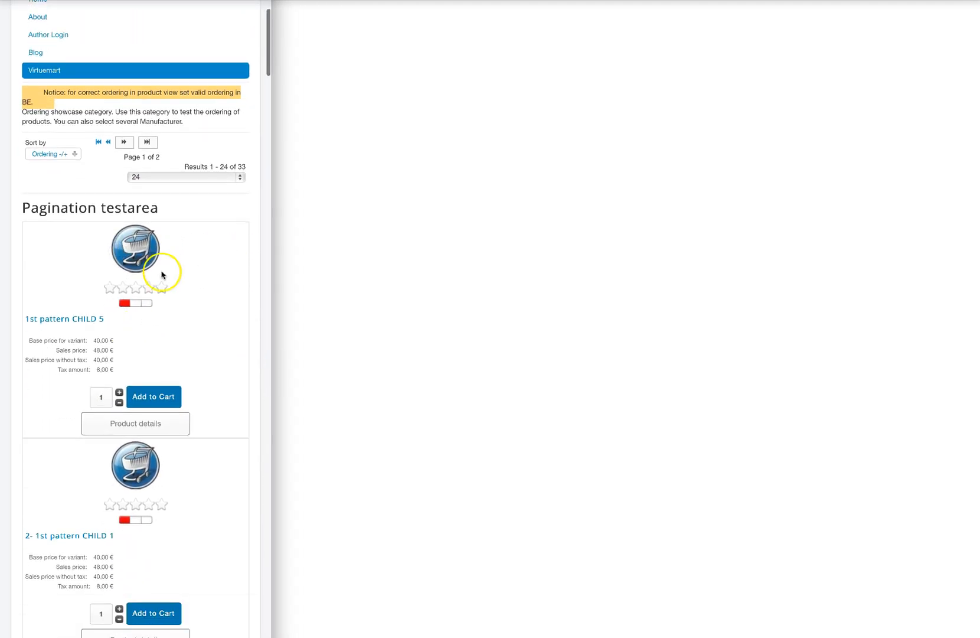
{"action": "scroll", "scroll_direction": "down", "scroll_amount": 3}
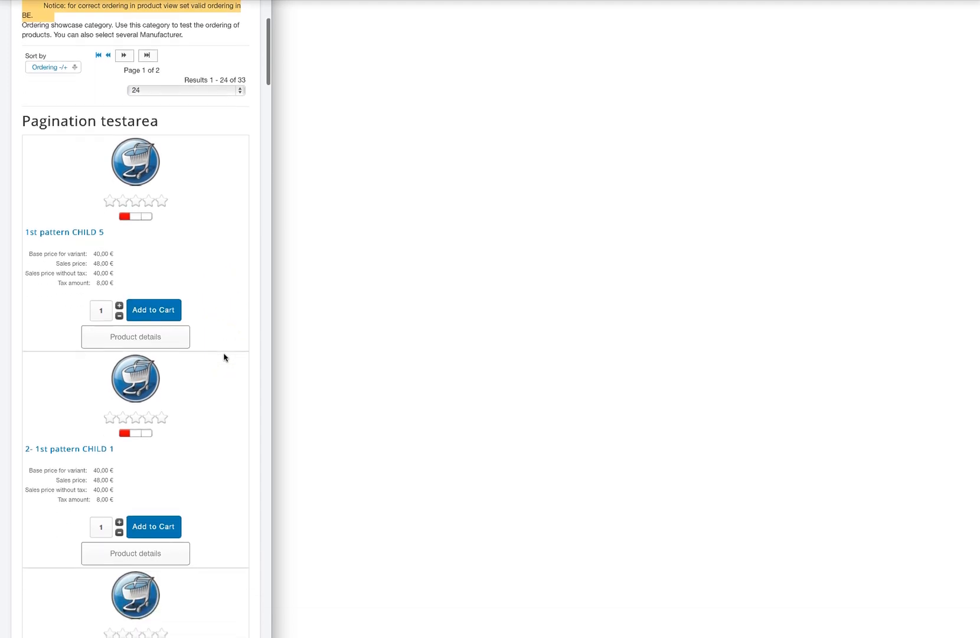
{"action": "scroll", "scroll_direction": "down", "scroll_amount": 3}
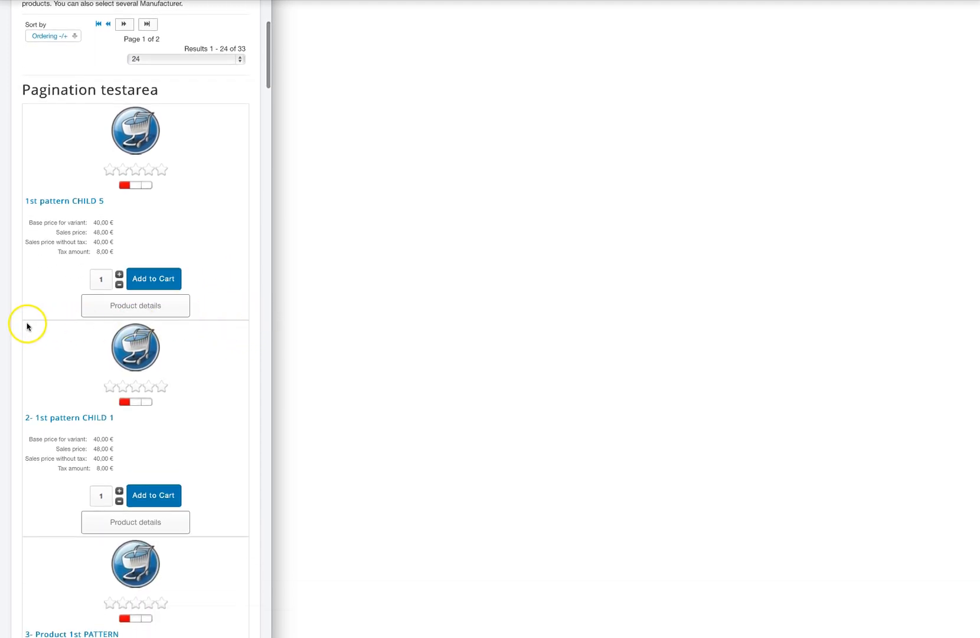
{"action": "mouse_move", "coordinate": [279, 321]}
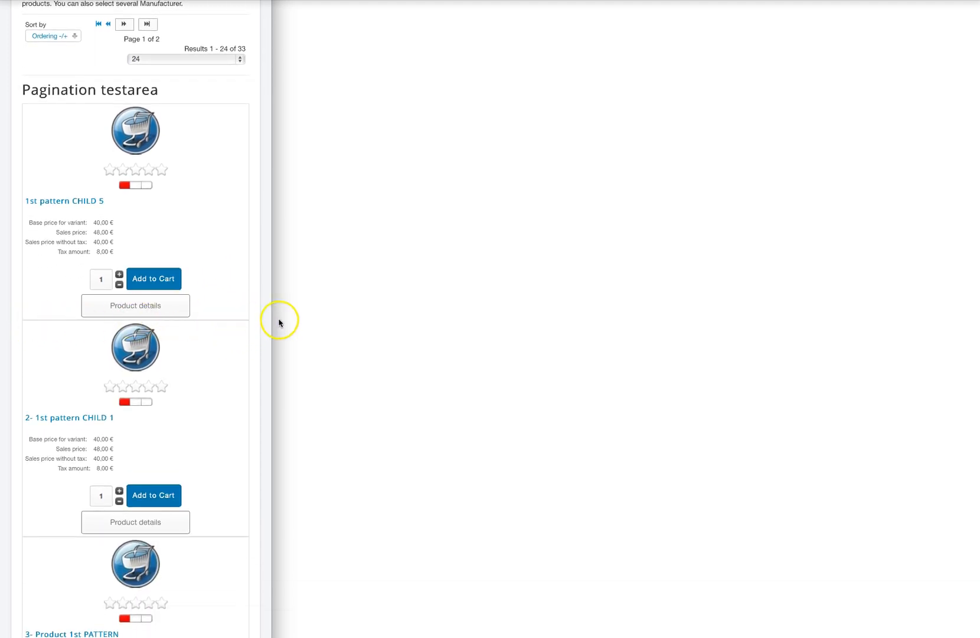
{"action": "mouse_move", "coordinate": [276, 316]}
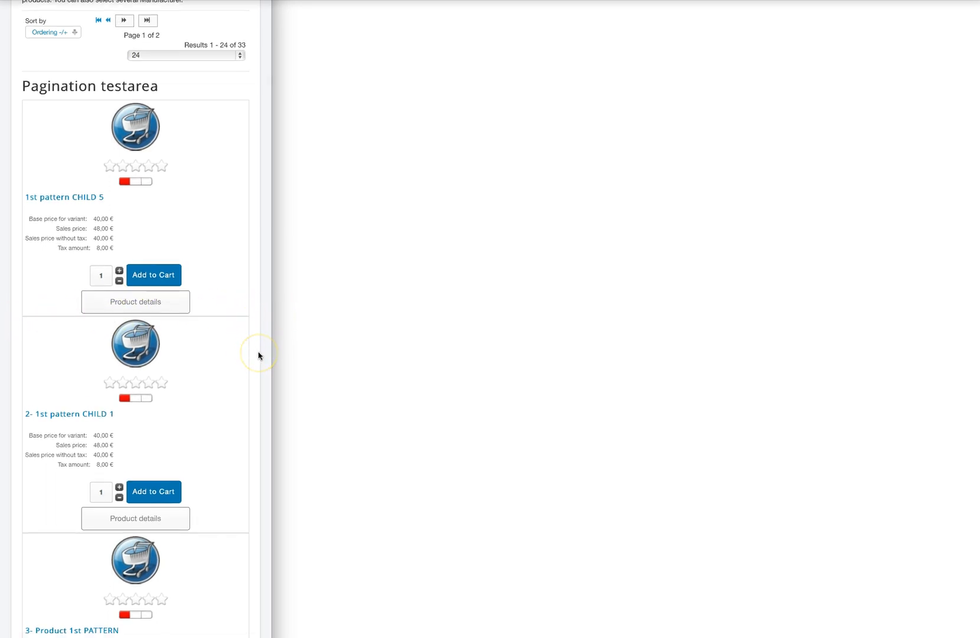
{"action": "scroll", "scroll_direction": "down", "scroll_amount": 3}
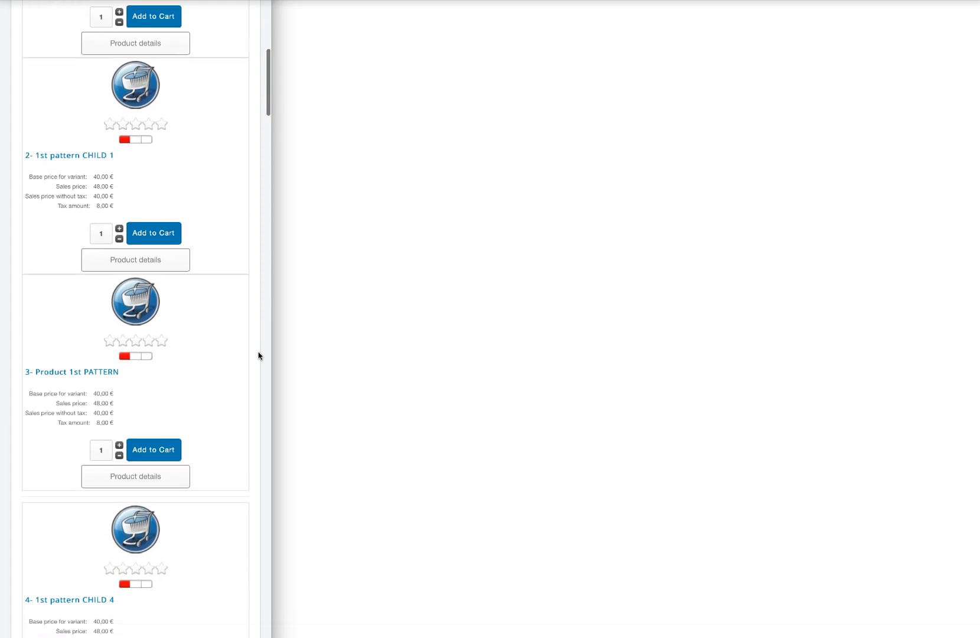
{"action": "scroll", "scroll_direction": "down", "scroll_amount": 3}
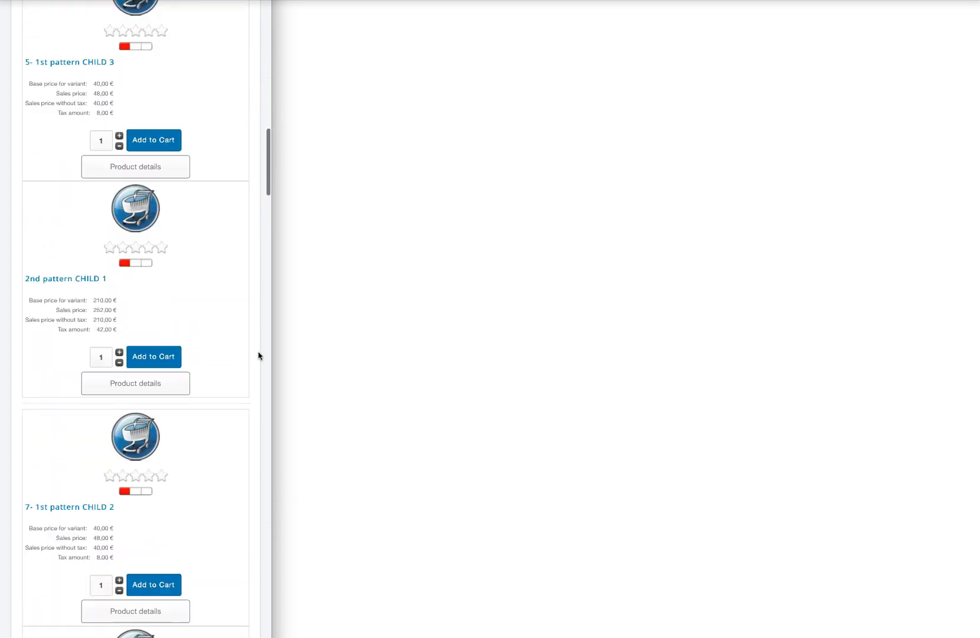
{"action": "scroll", "scroll_direction": "down", "scroll_amount": 3}
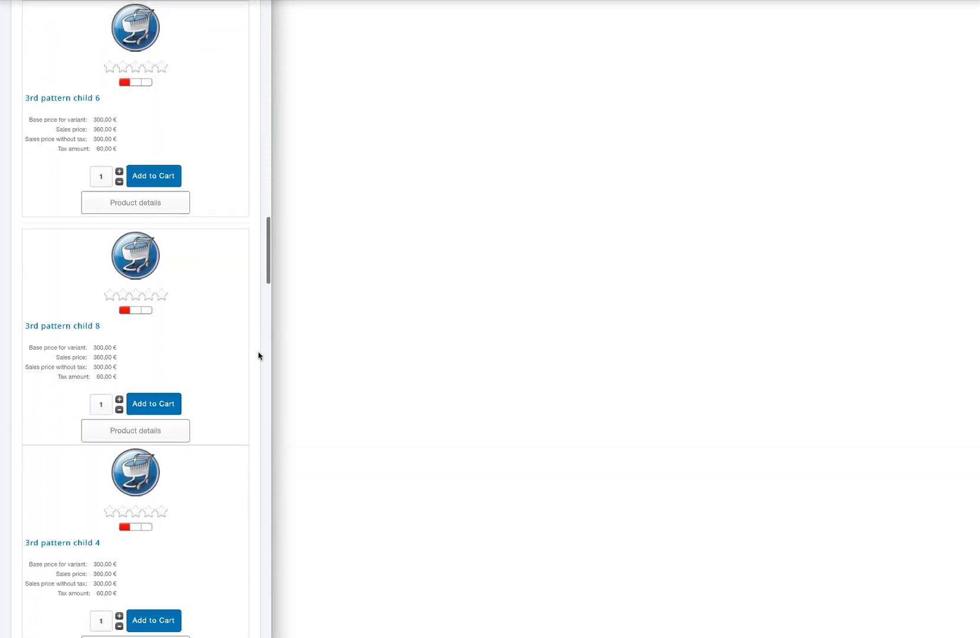
{"action": "scroll", "scroll_direction": "down", "scroll_amount": 3}
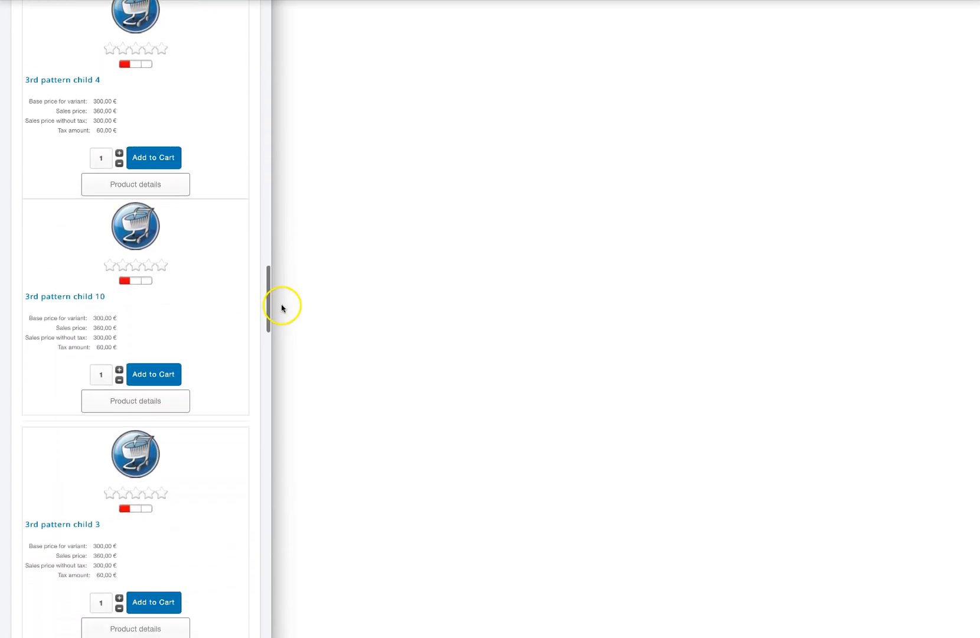
{"action": "scroll", "scroll_direction": "down", "scroll_amount": 3}
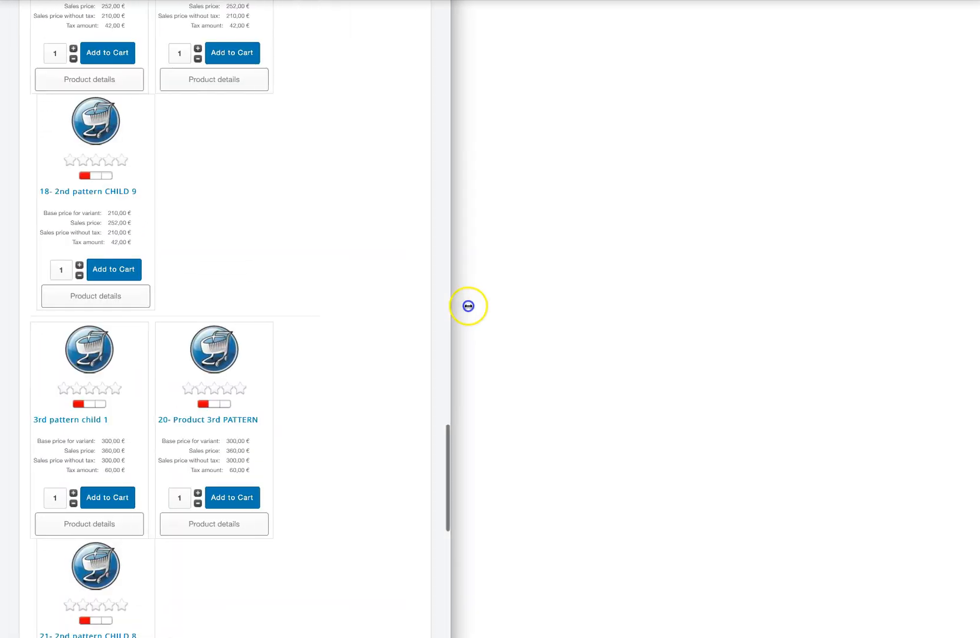